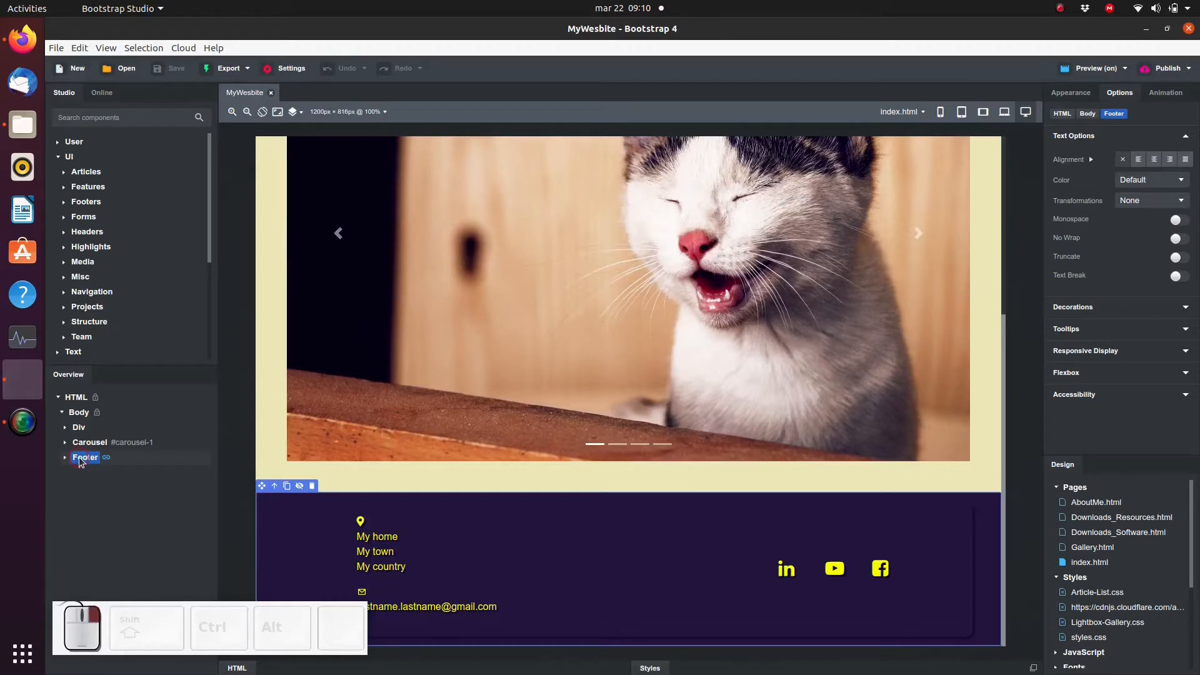
Add the Footer to the library and name the new component SimpleFooter.
{"action": "right_click", "coordinate": [84, 458]}
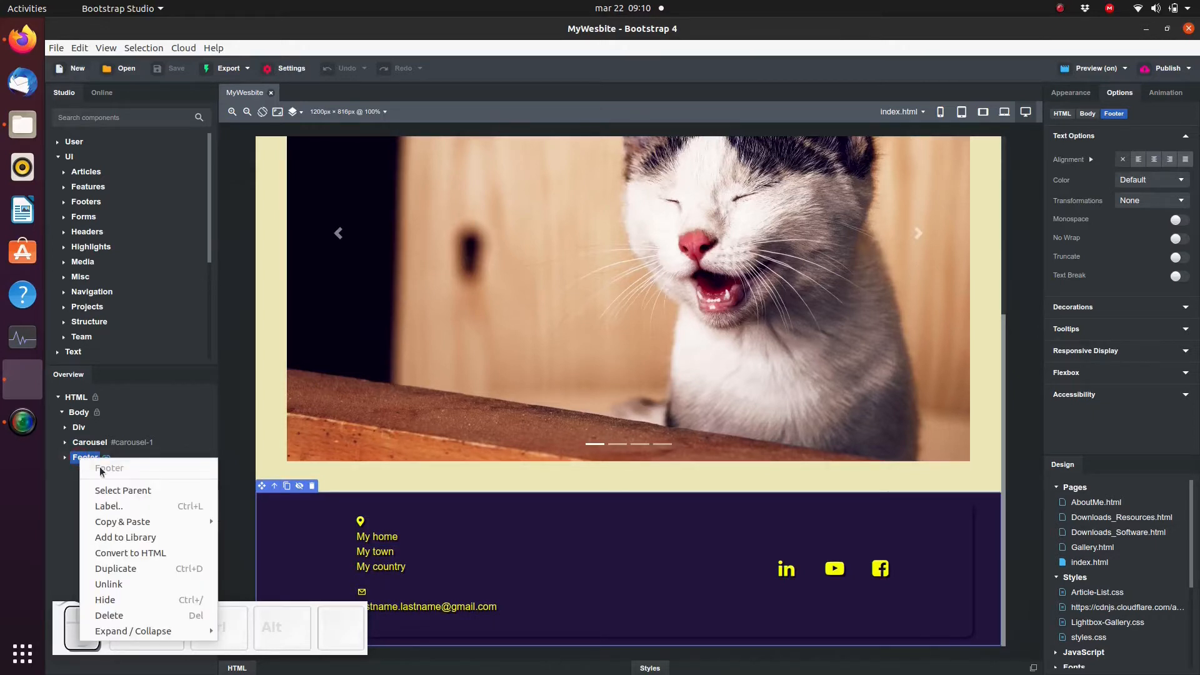
{"action": "mouse_move", "coordinate": [126, 536]}
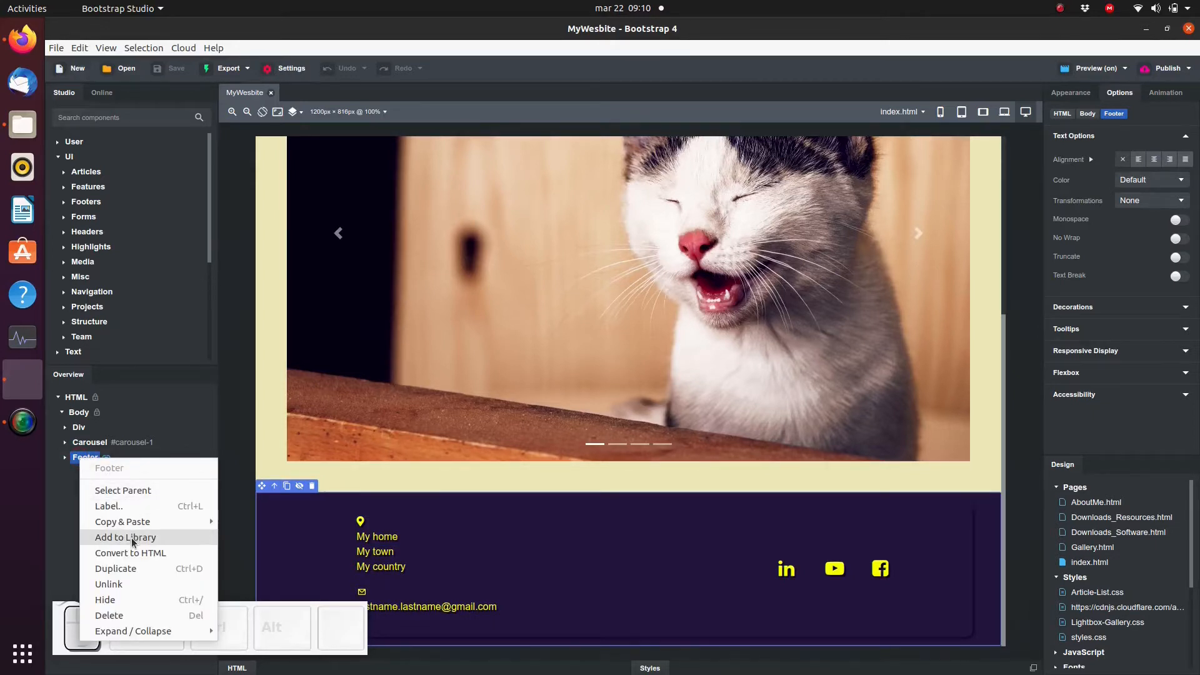
{"action": "left_click", "coordinate": [125, 537]}
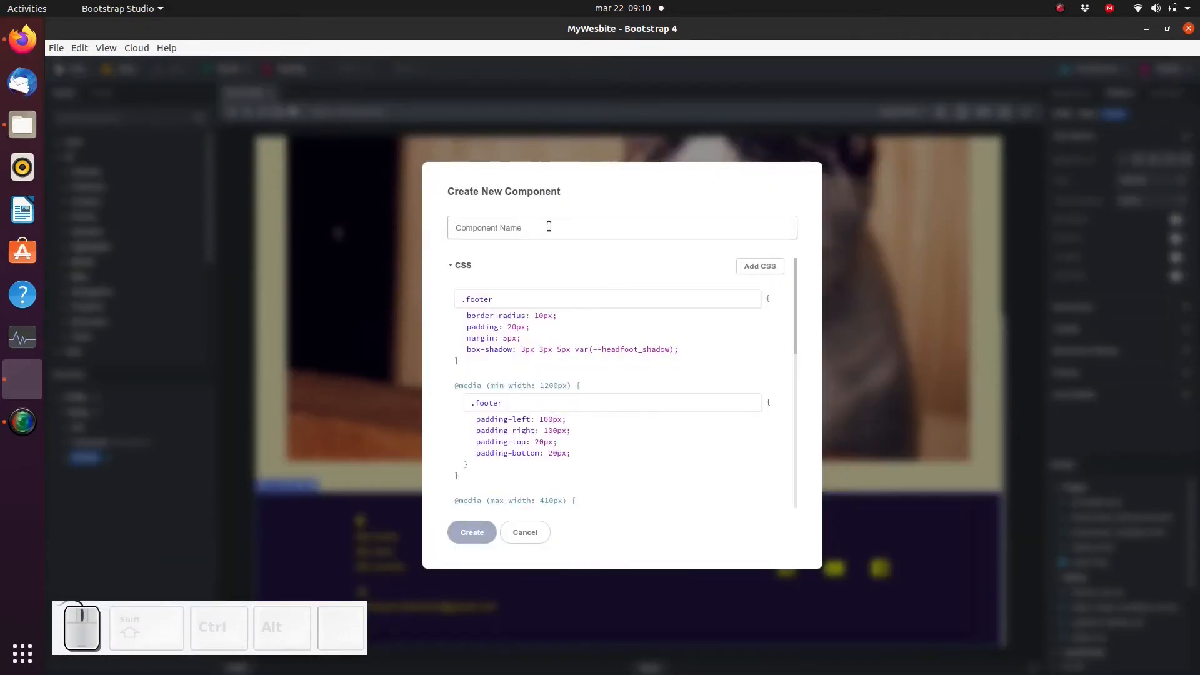
{"action": "type", "text": "SimpleFooter"}
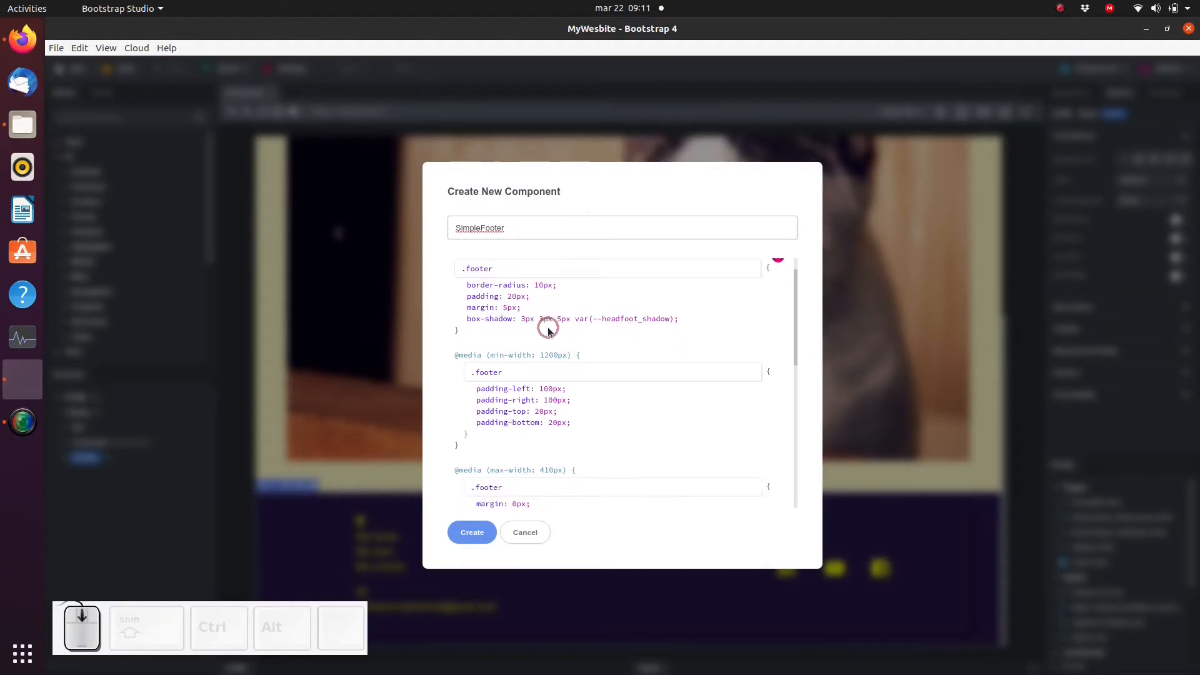
{"action": "left_click", "coordinate": [769, 270]}
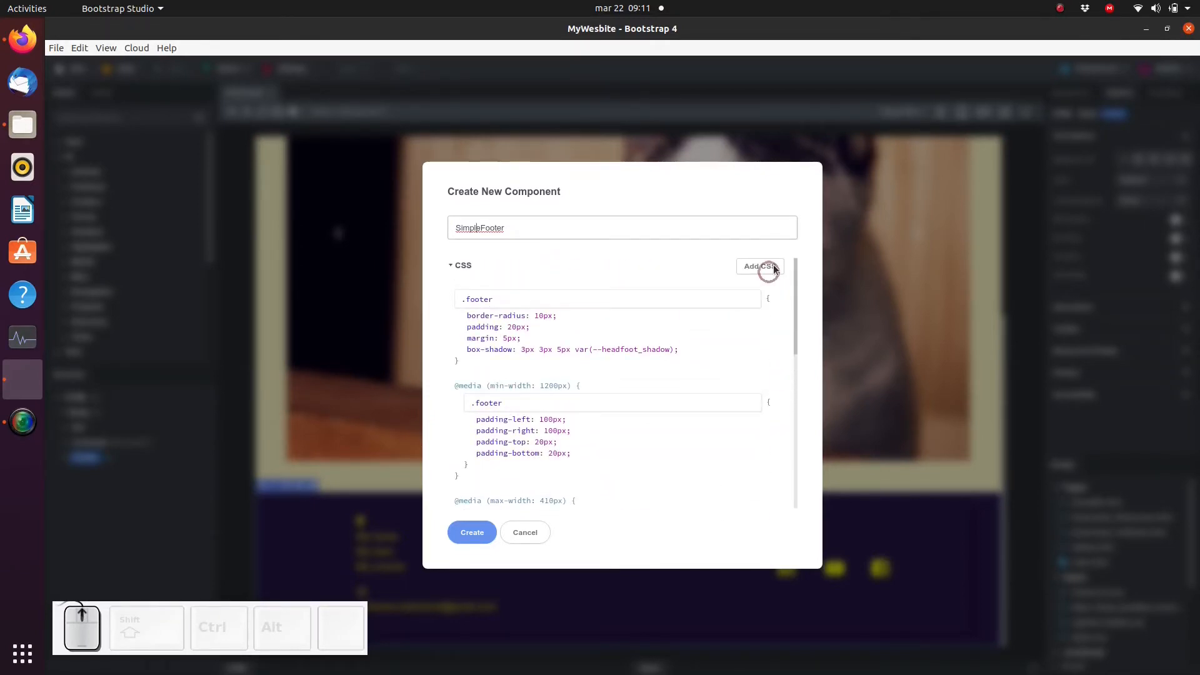
{"action": "left_click", "coordinate": [759, 267]}
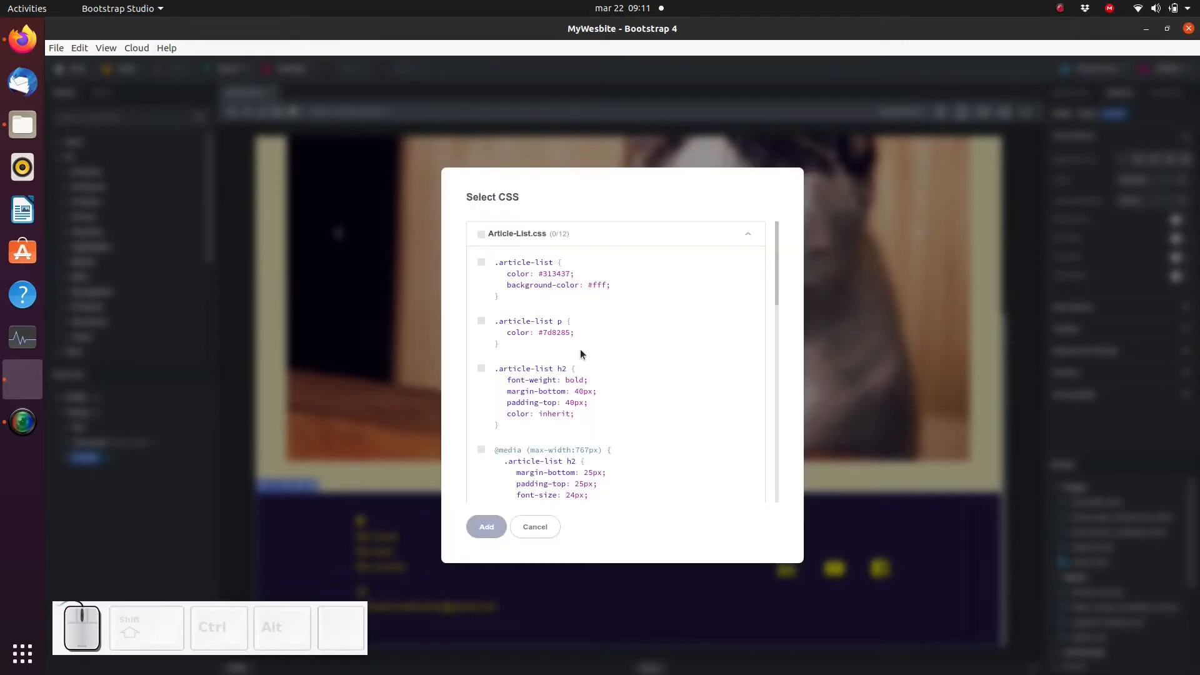
{"action": "scroll", "scroll_direction": "down", "scroll_amount": 3}
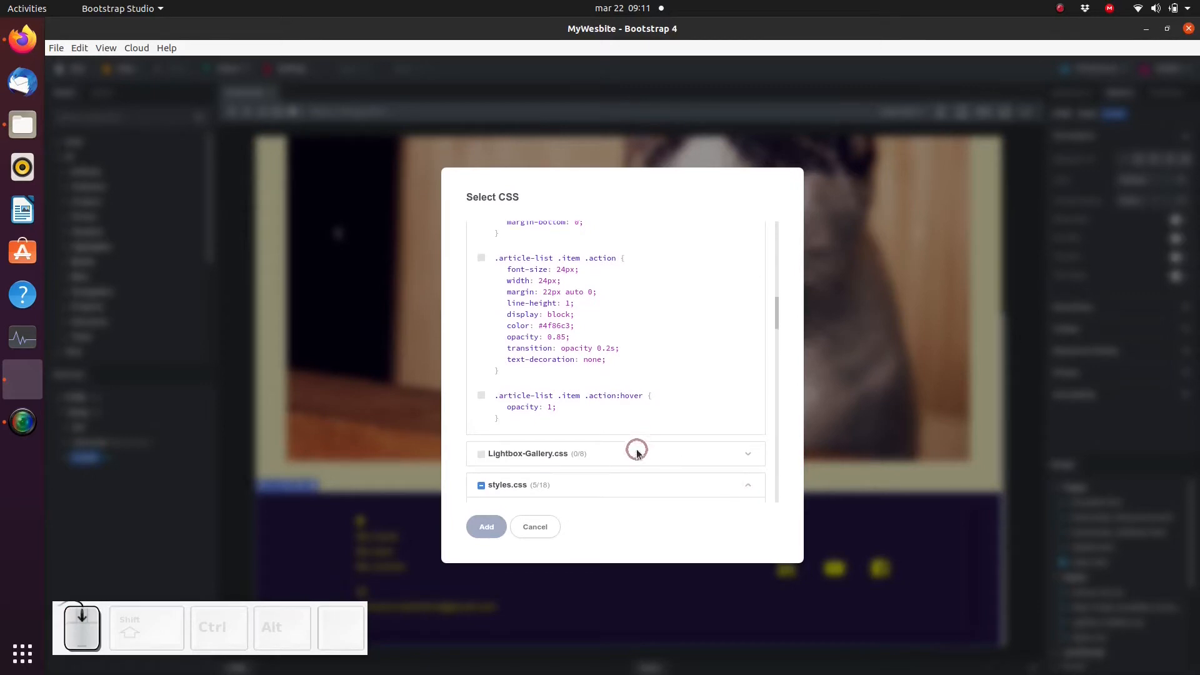
{"action": "scroll", "scroll_direction": "up", "scroll_amount": 3}
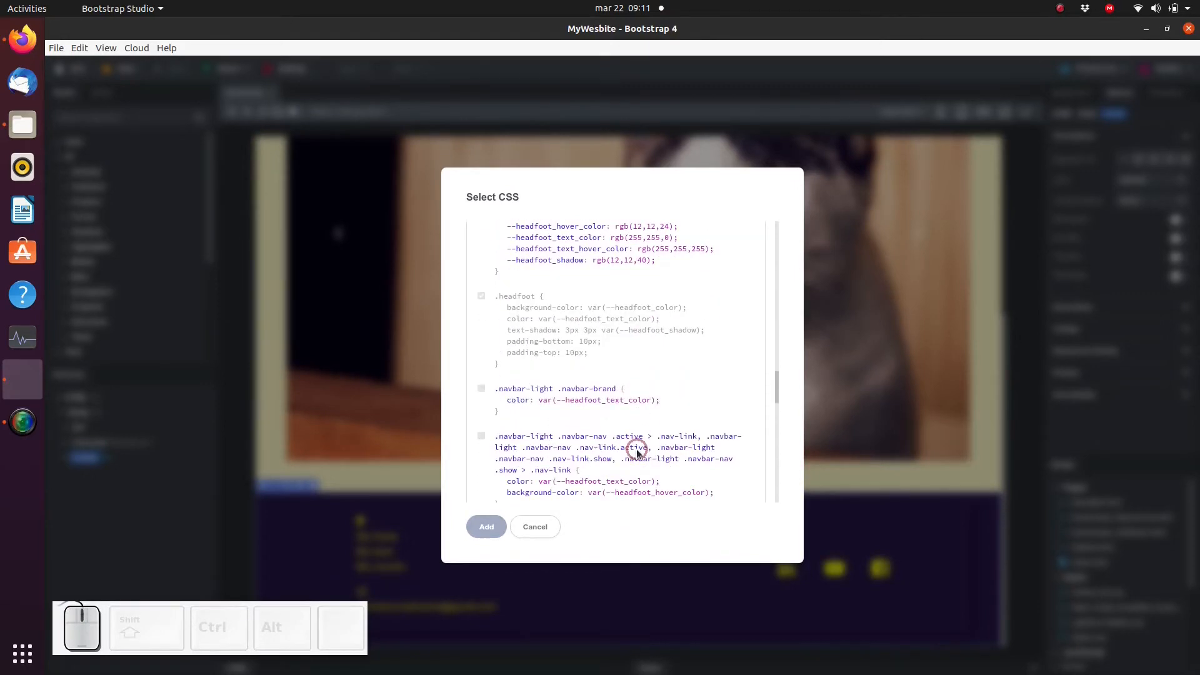
{"action": "scroll", "scroll_direction": "down", "scroll_amount": 3}
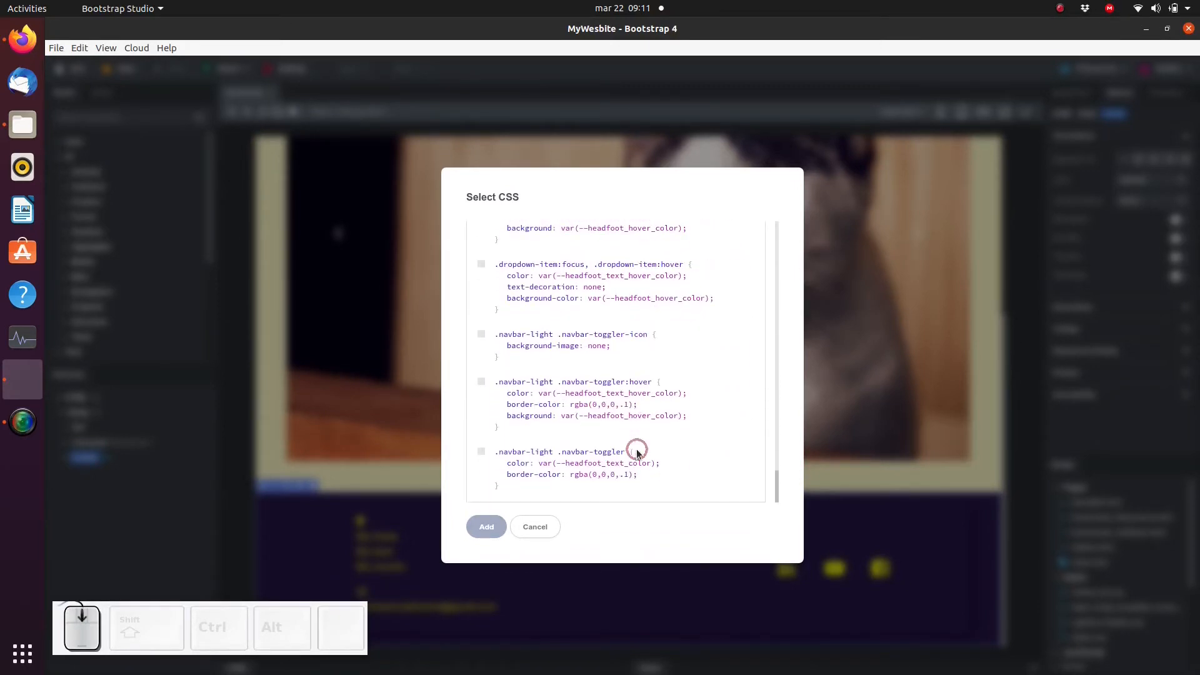
{"action": "scroll", "scroll_direction": "up", "scroll_amount": 3}
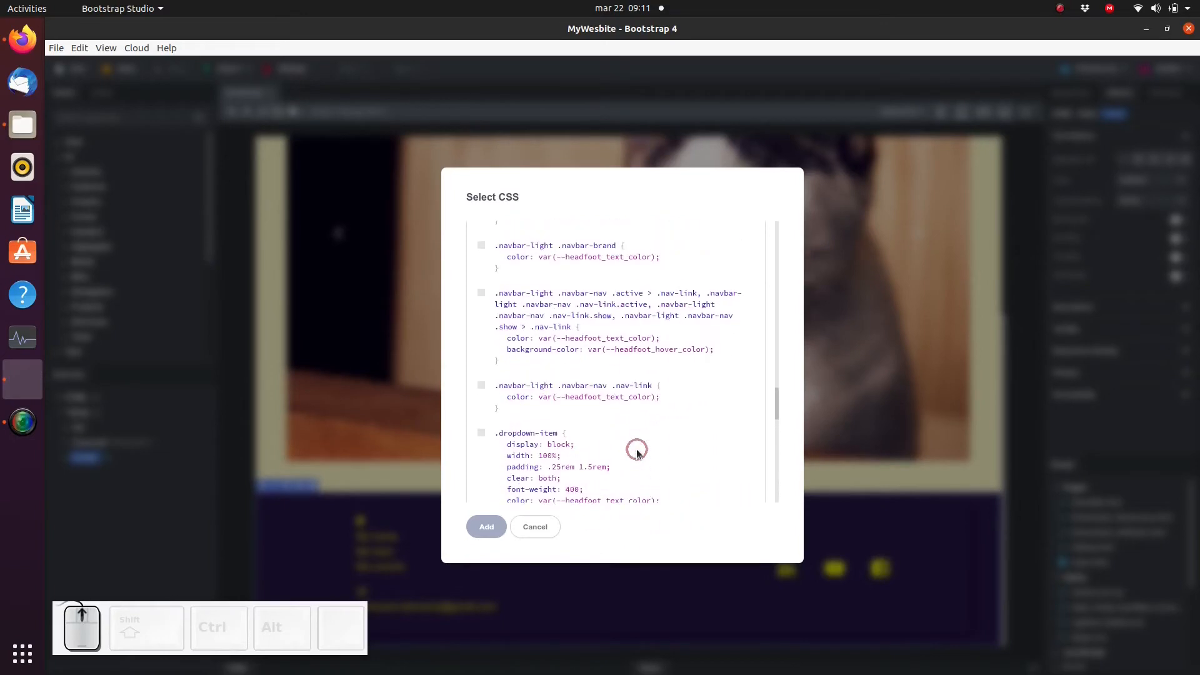
{"action": "scroll", "scroll_direction": "down", "scroll_amount": 3}
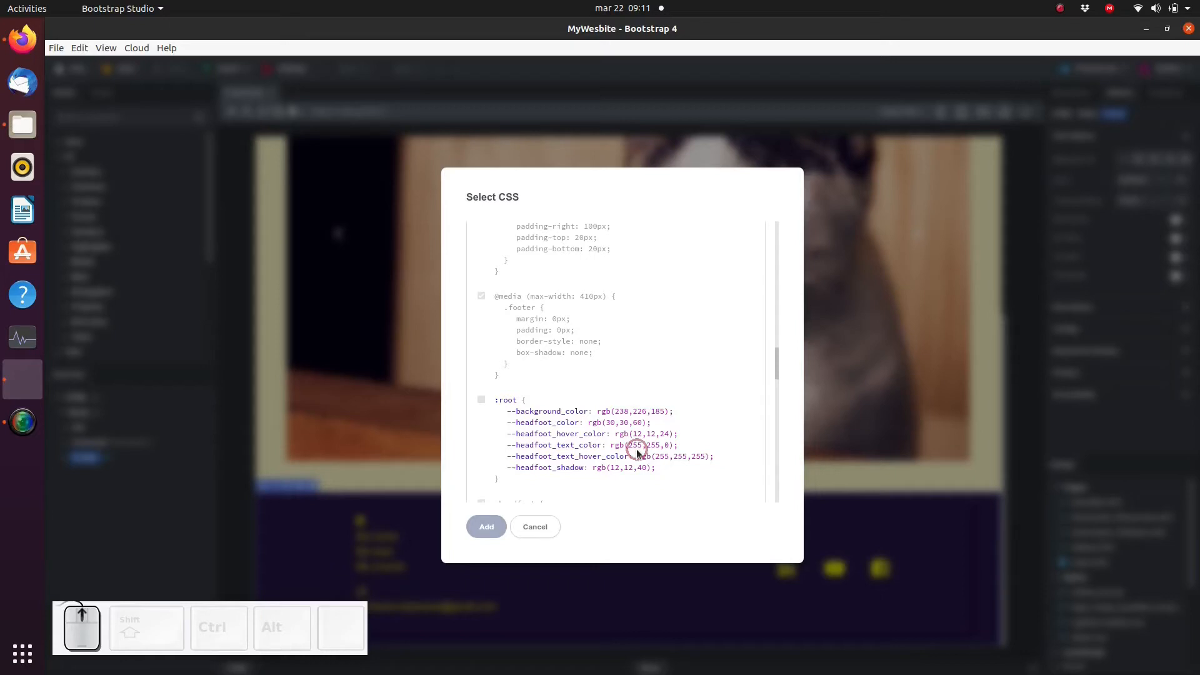
{"action": "scroll", "scroll_direction": "up", "scroll_amount": 3}
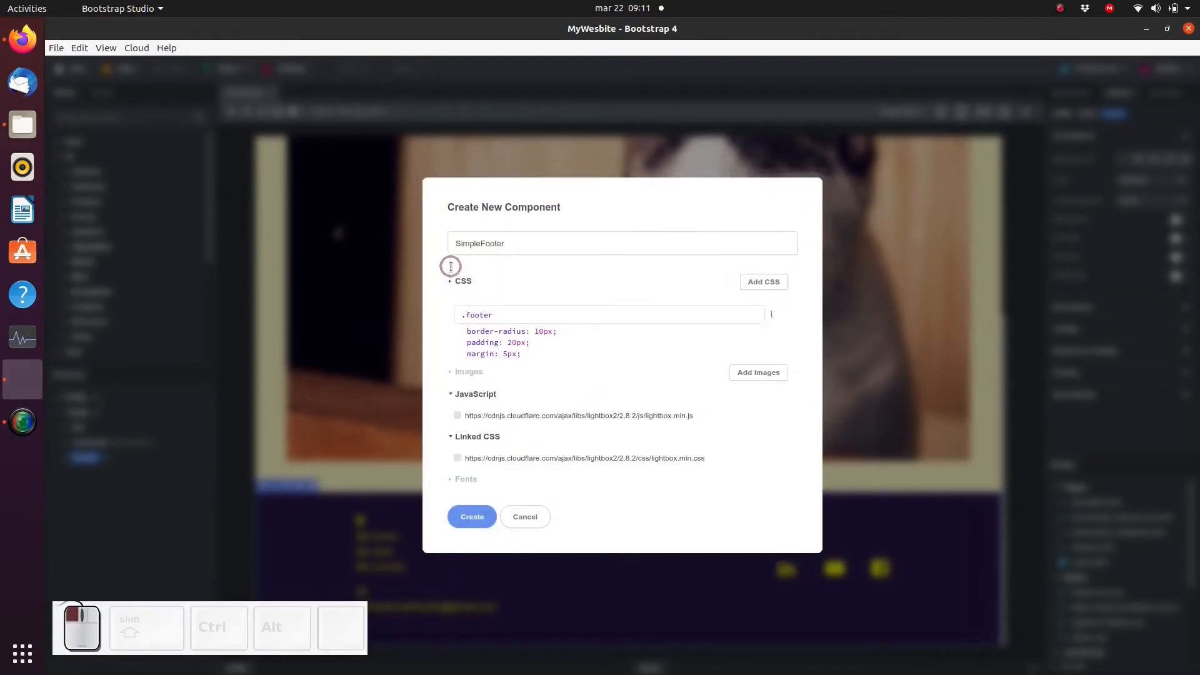
Create the SimpleFooter component and reveal it in the User components group.
{"action": "left_click", "coordinate": [451, 282]}
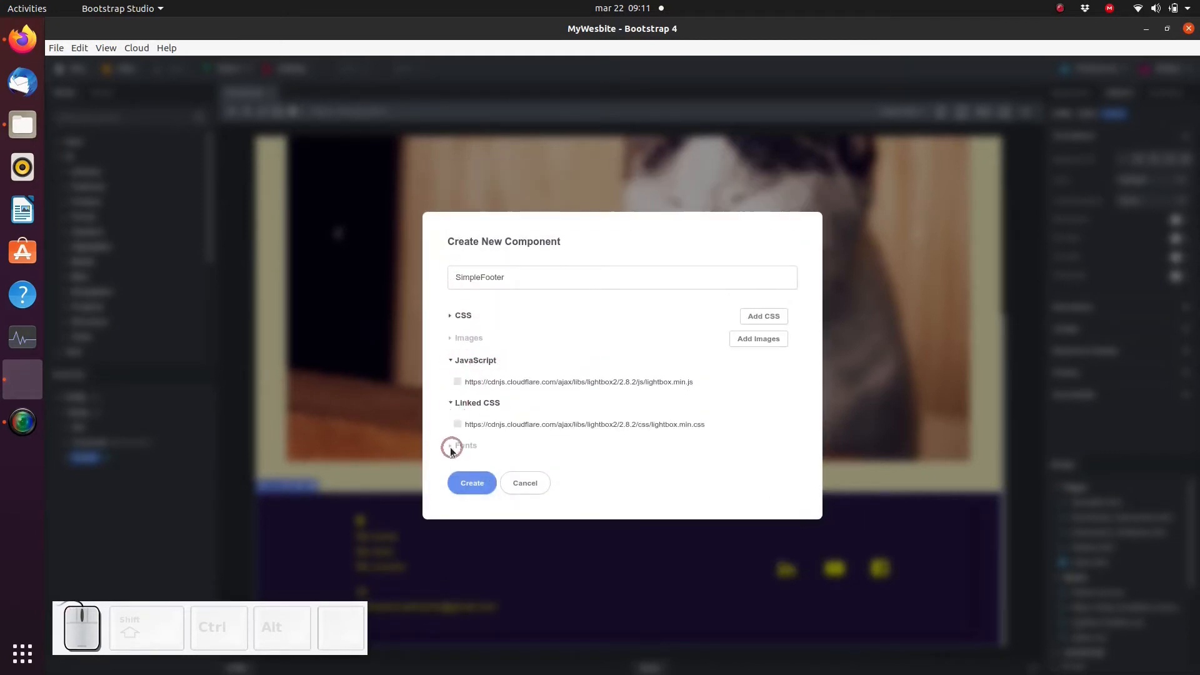
{"action": "left_click", "coordinate": [472, 483]}
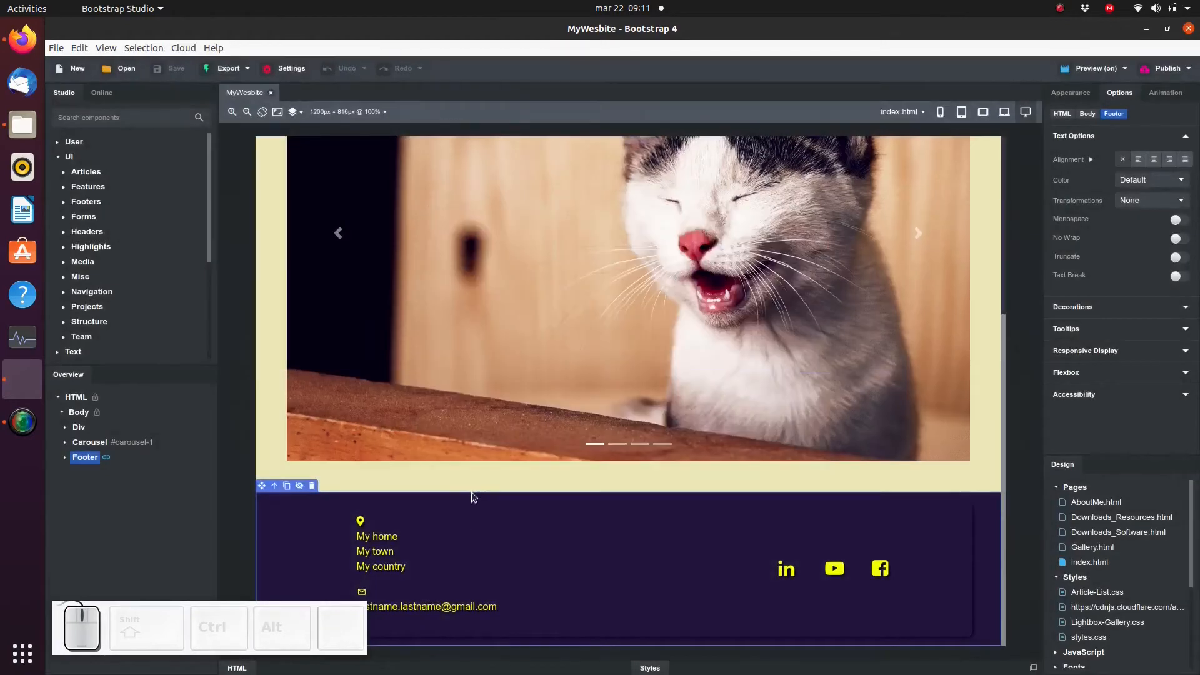
{"action": "left_click", "coordinate": [74, 141]}
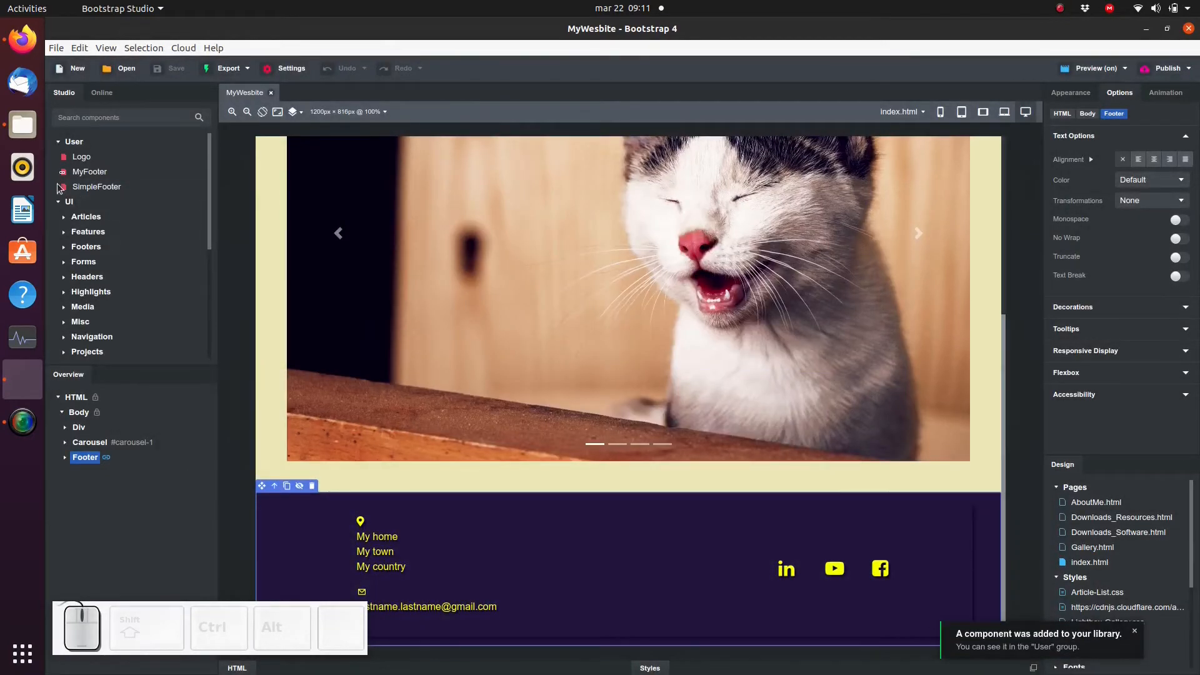
{"action": "mouse_move", "coordinate": [96, 186]}
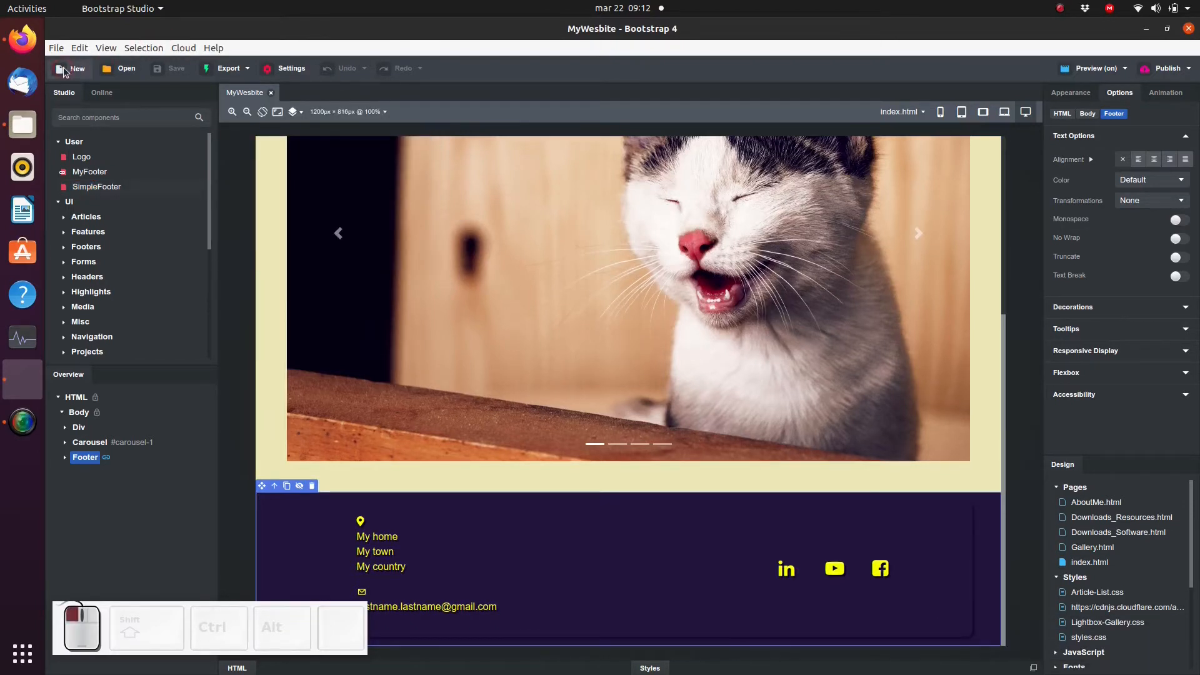
Create a new TestingTheFooter design holding SimpleFooter, and cancel sharing the component online.
{"action": "left_click", "coordinate": [78, 67]}
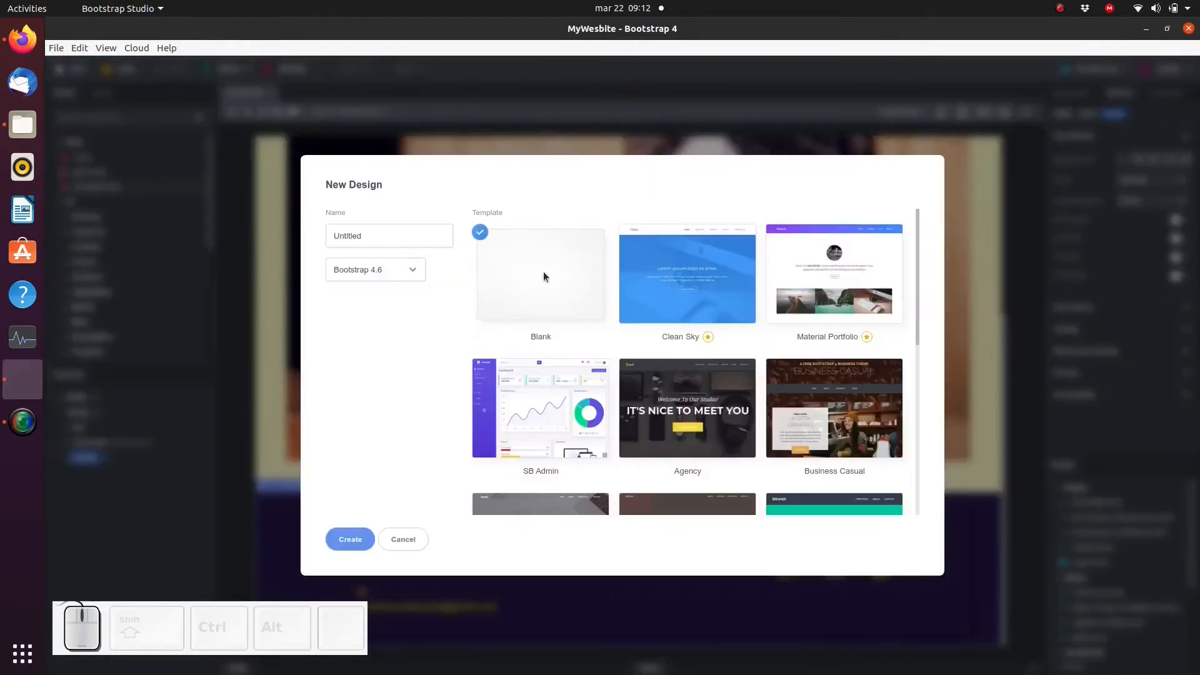
{"action": "type", "text": "TestingTheFooter"}
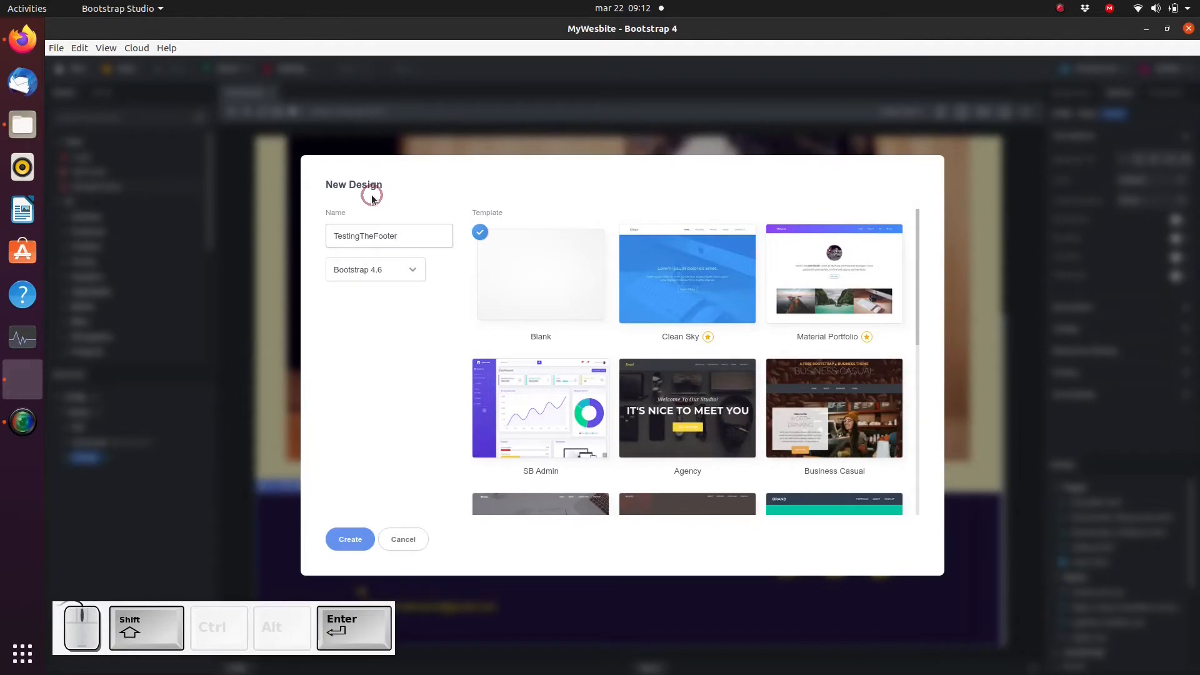
{"action": "left_click", "coordinate": [350, 539]}
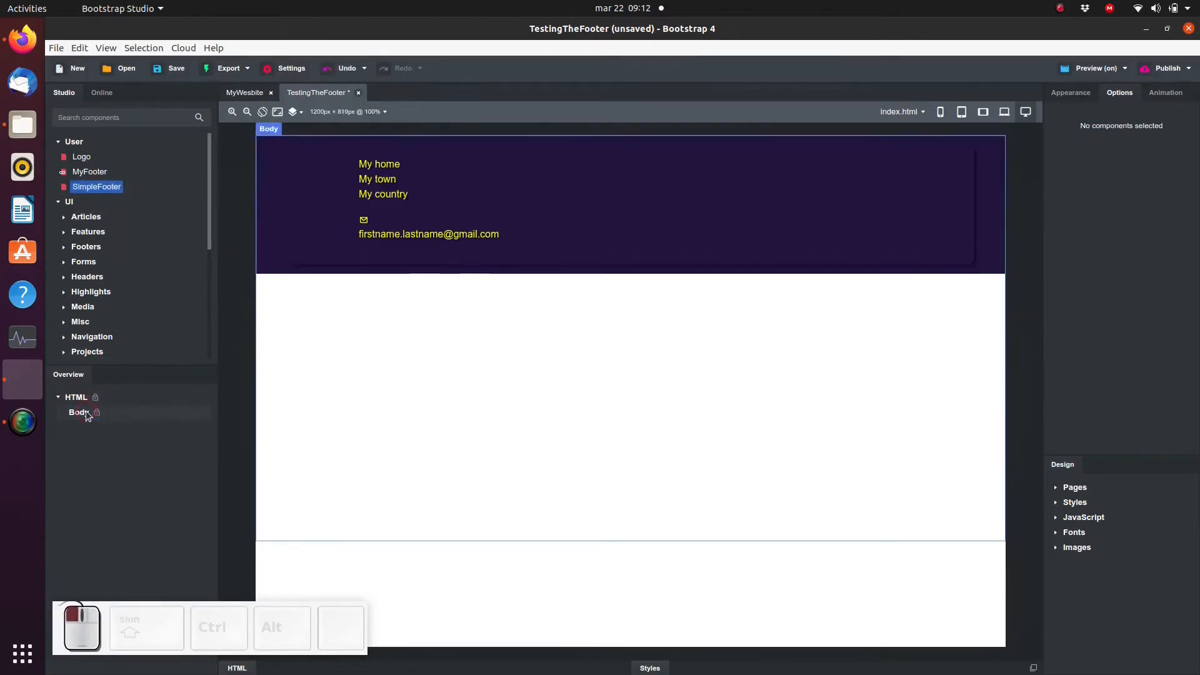
{"action": "left_click", "coordinate": [79, 411]}
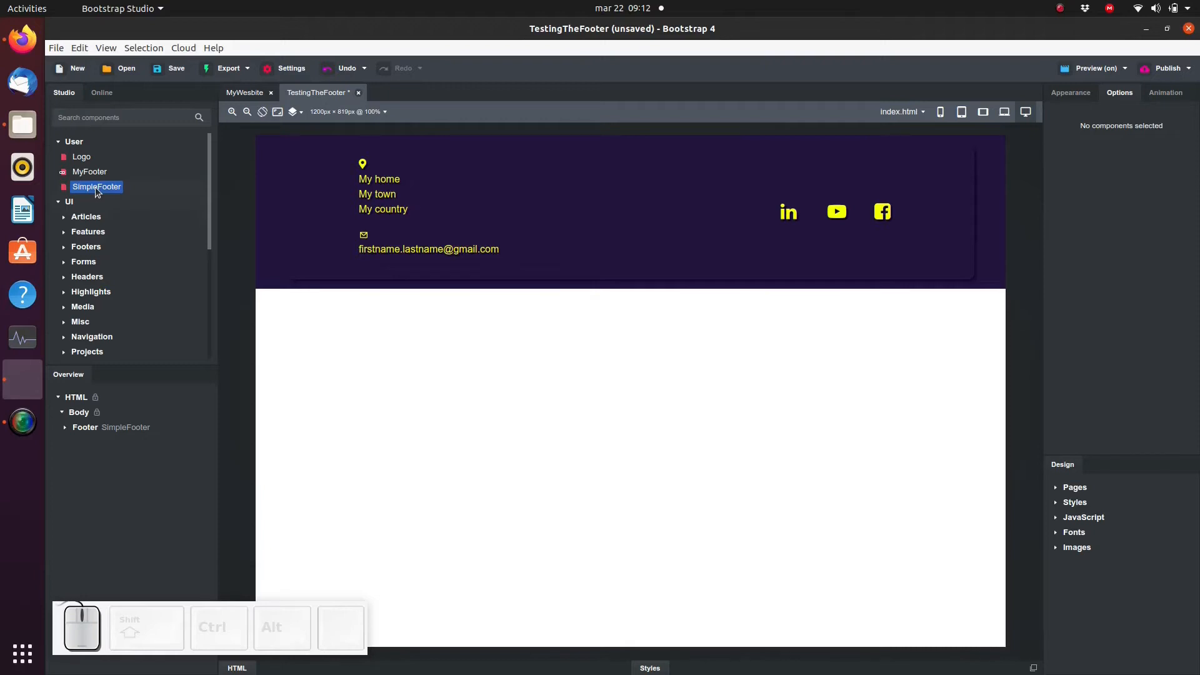
{"action": "mouse_move", "coordinate": [96, 186]}
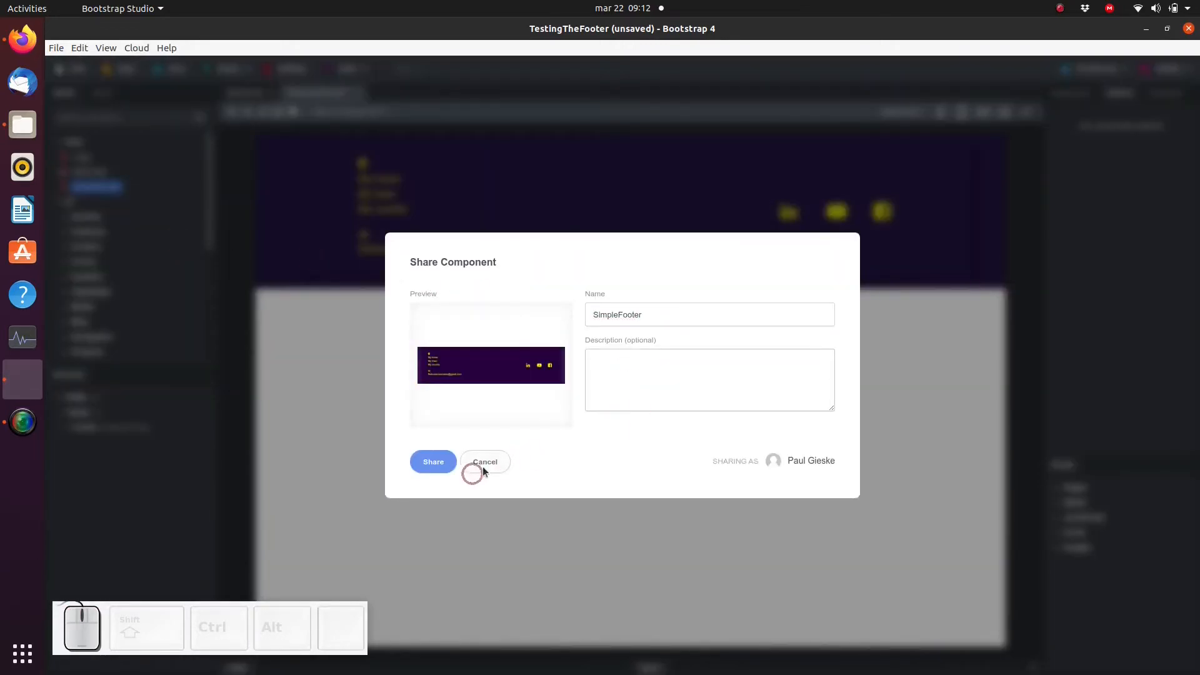
{"action": "left_click", "coordinate": [485, 462]}
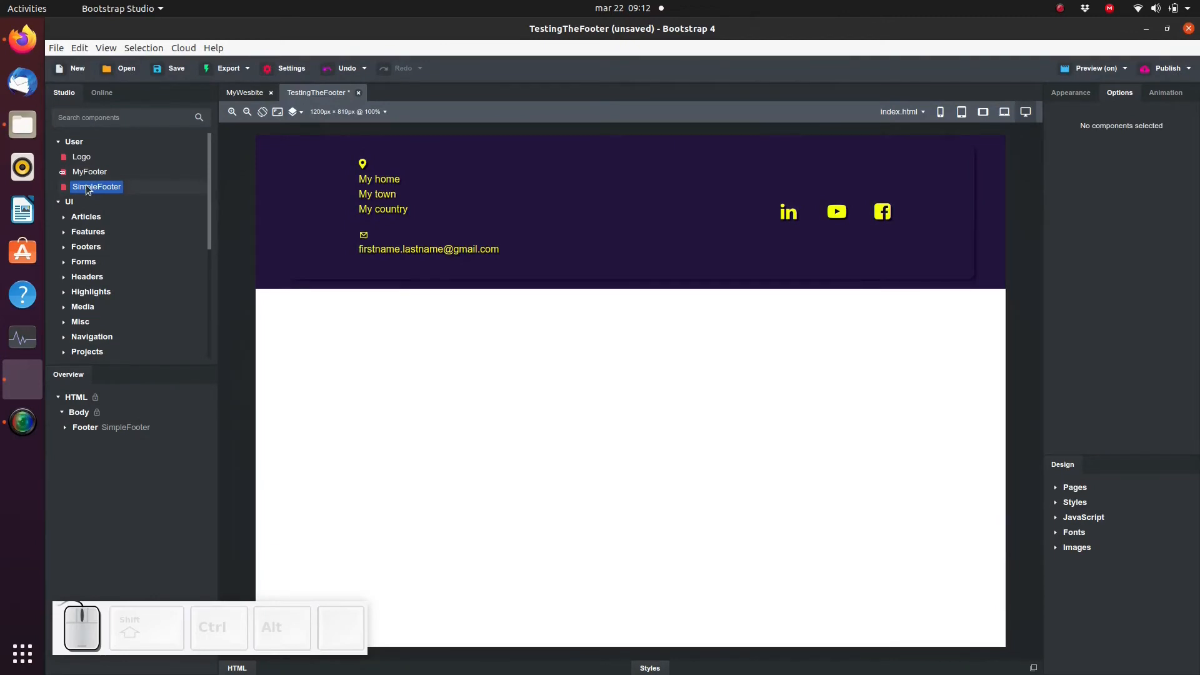
{"action": "mouse_move", "coordinate": [97, 186]}
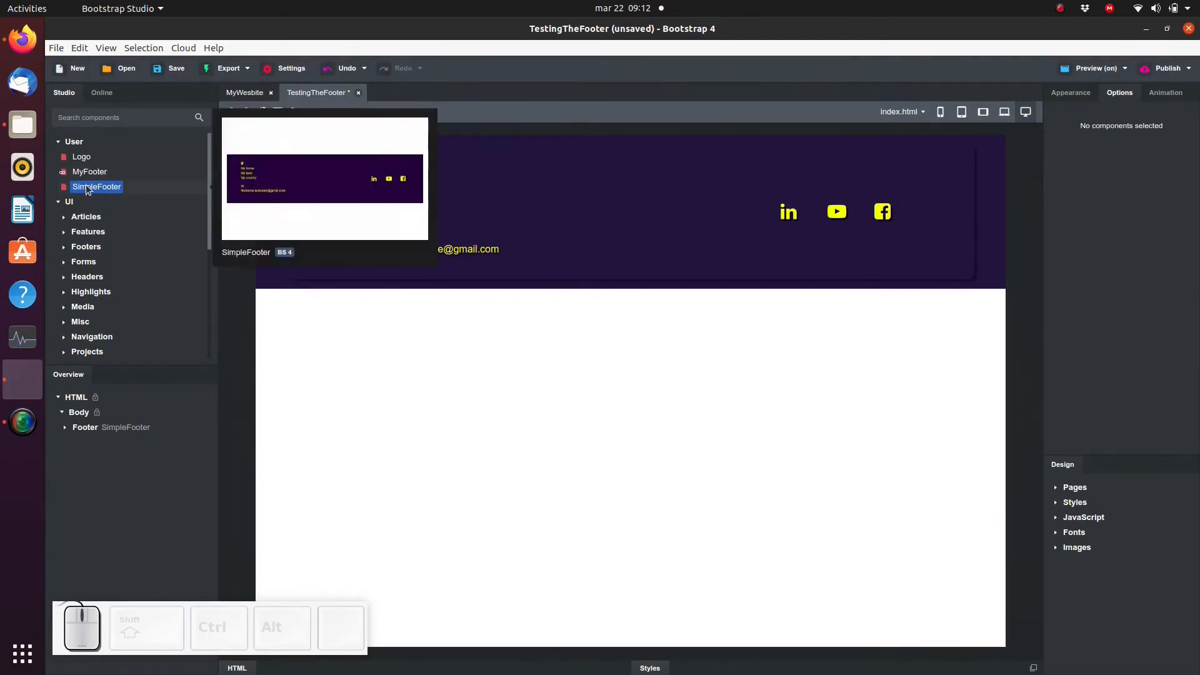
Search the online library for 'simple footer' then 'video' and install Video Parallax Background v2.
{"action": "left_click", "coordinate": [101, 93]}
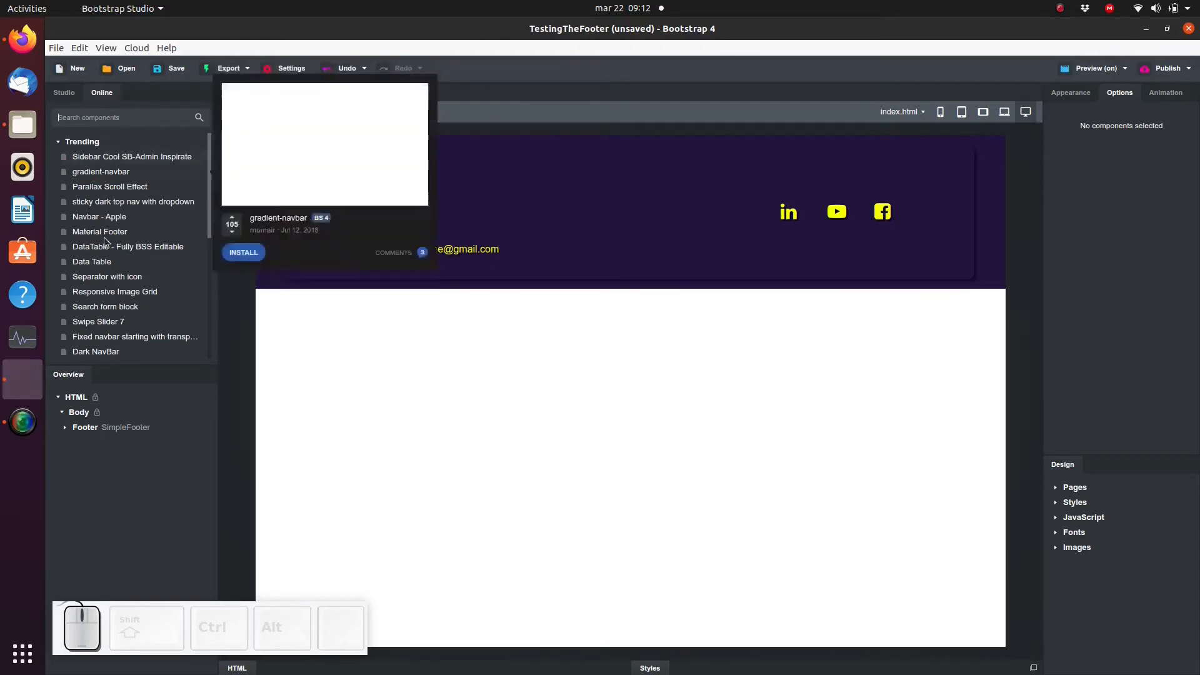
{"action": "type", "text": "simple footer"}
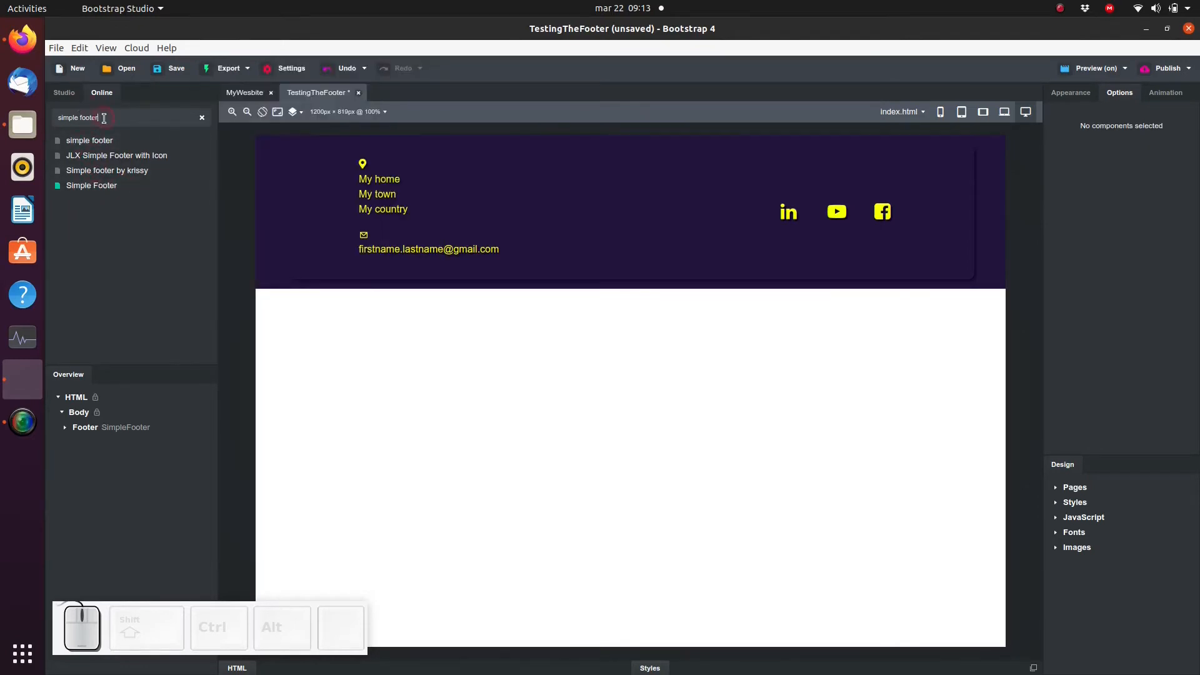
{"action": "type", "text": "video"}
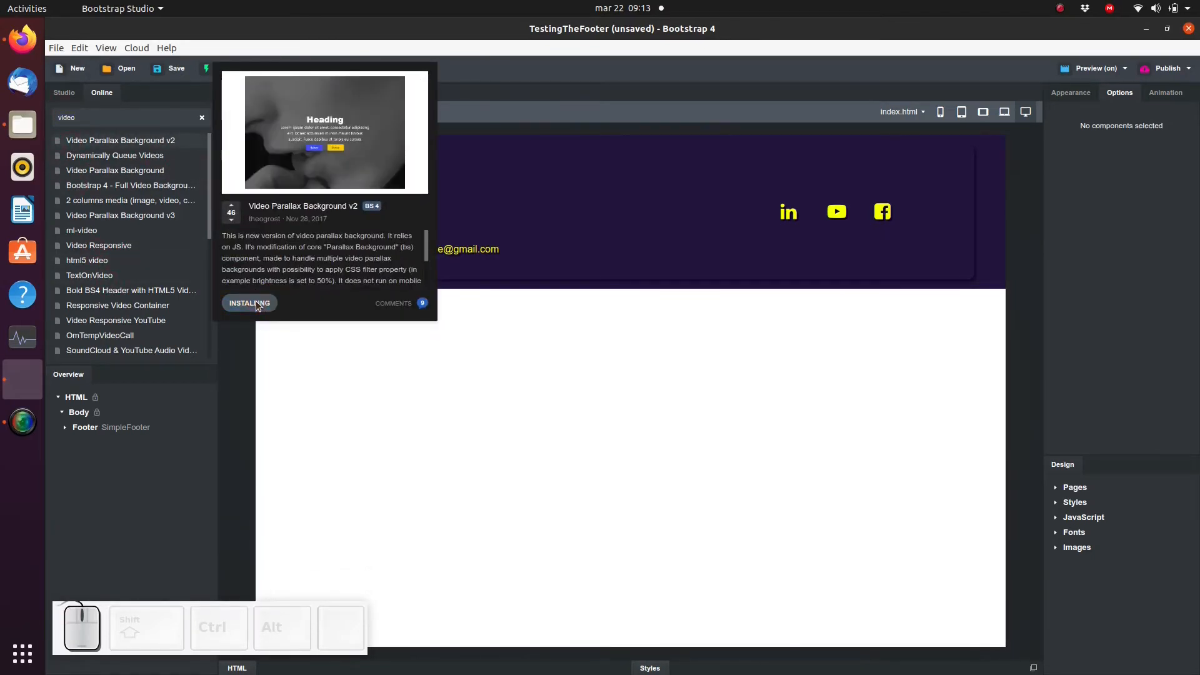
{"action": "left_click", "coordinate": [247, 303]}
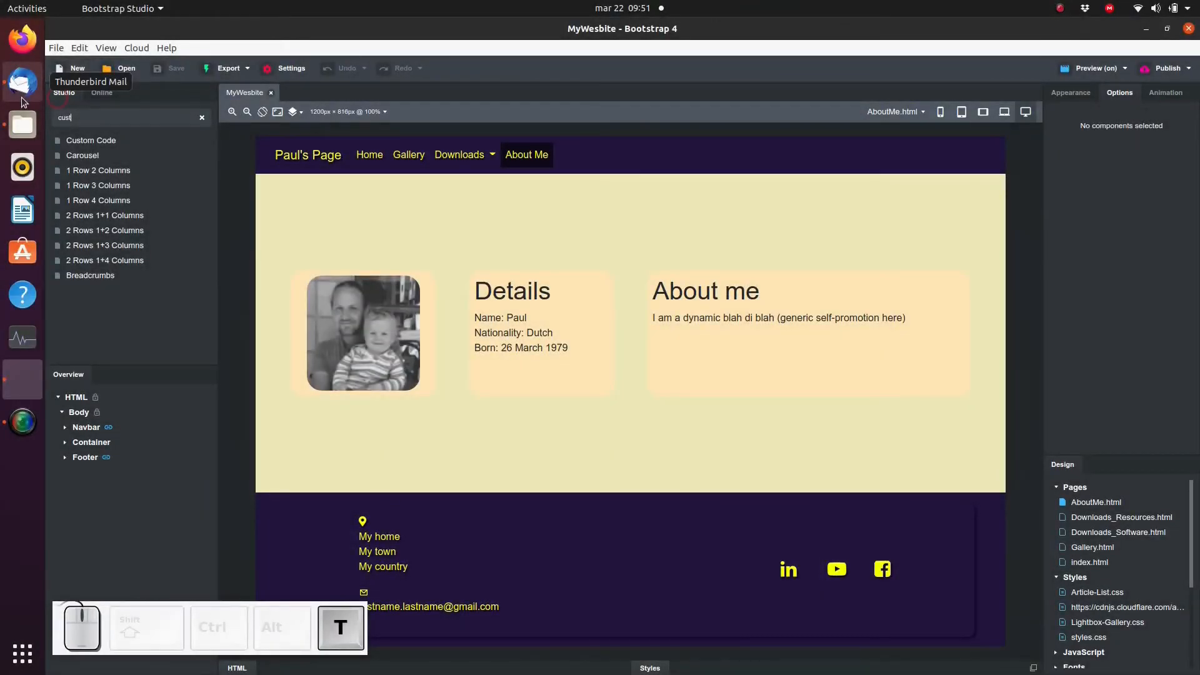
Find Custom Code via a 'custom' search and select the block added above the footer.
{"action": "type", "text": "om"}
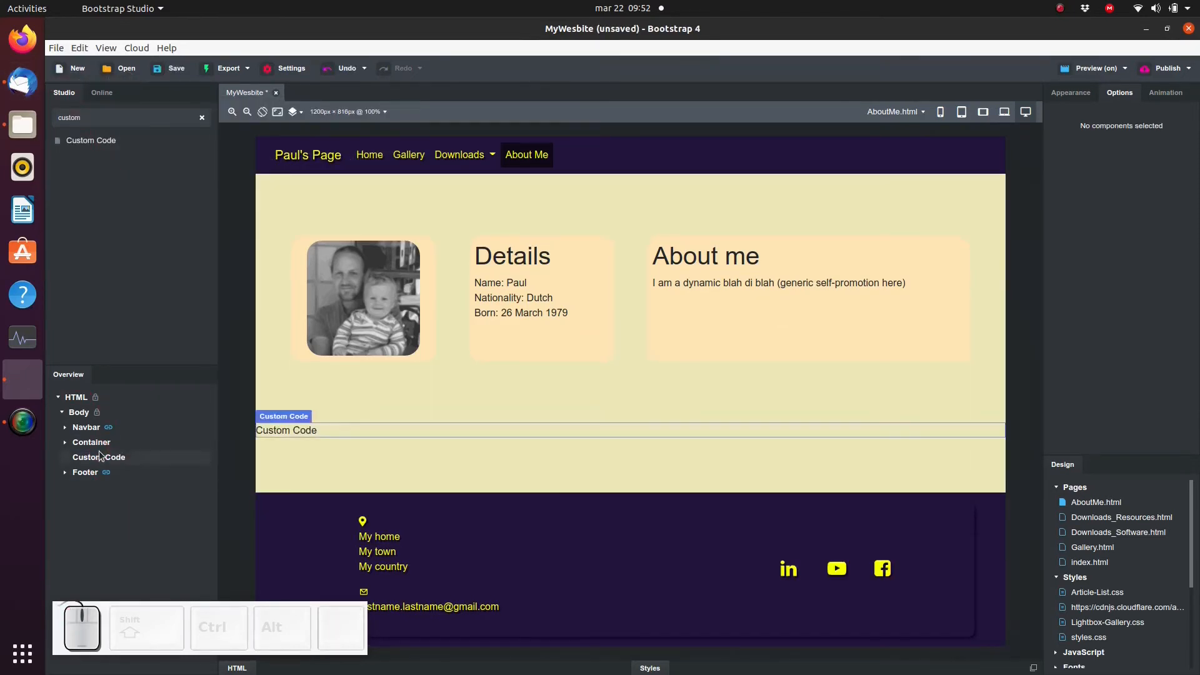
{"action": "left_click", "coordinate": [97, 457]}
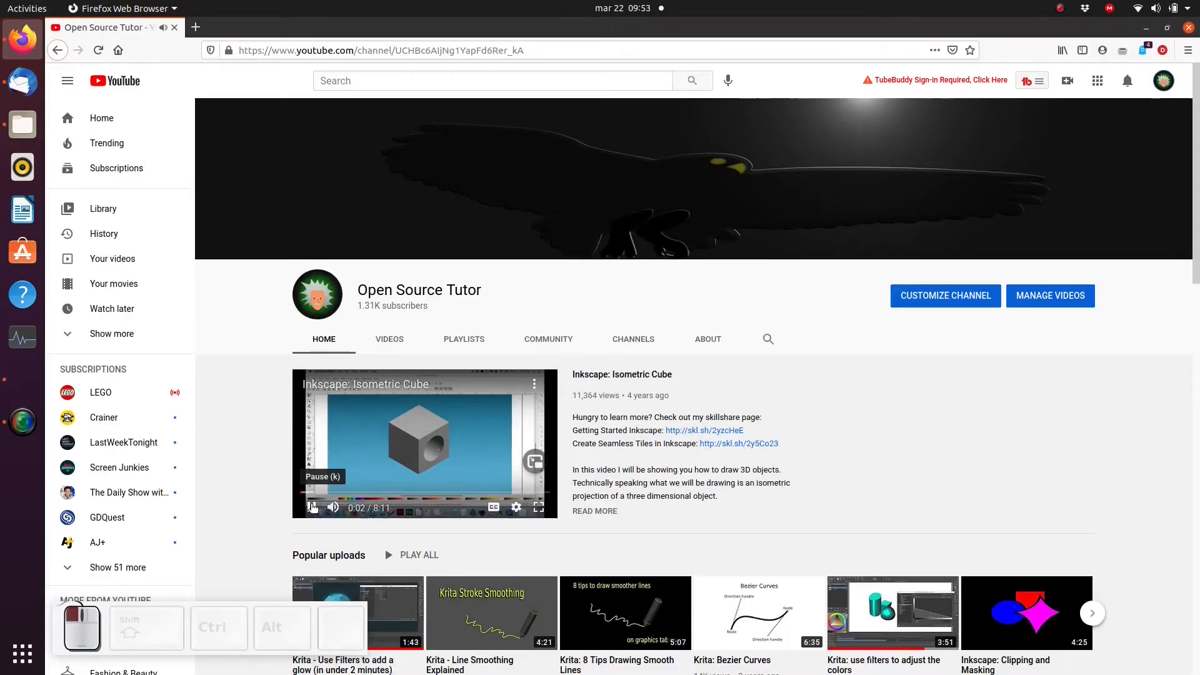
Open the Opentoonz frame-by-frame animation video from the channel's Videos list.
{"action": "left_click", "coordinate": [389, 339]}
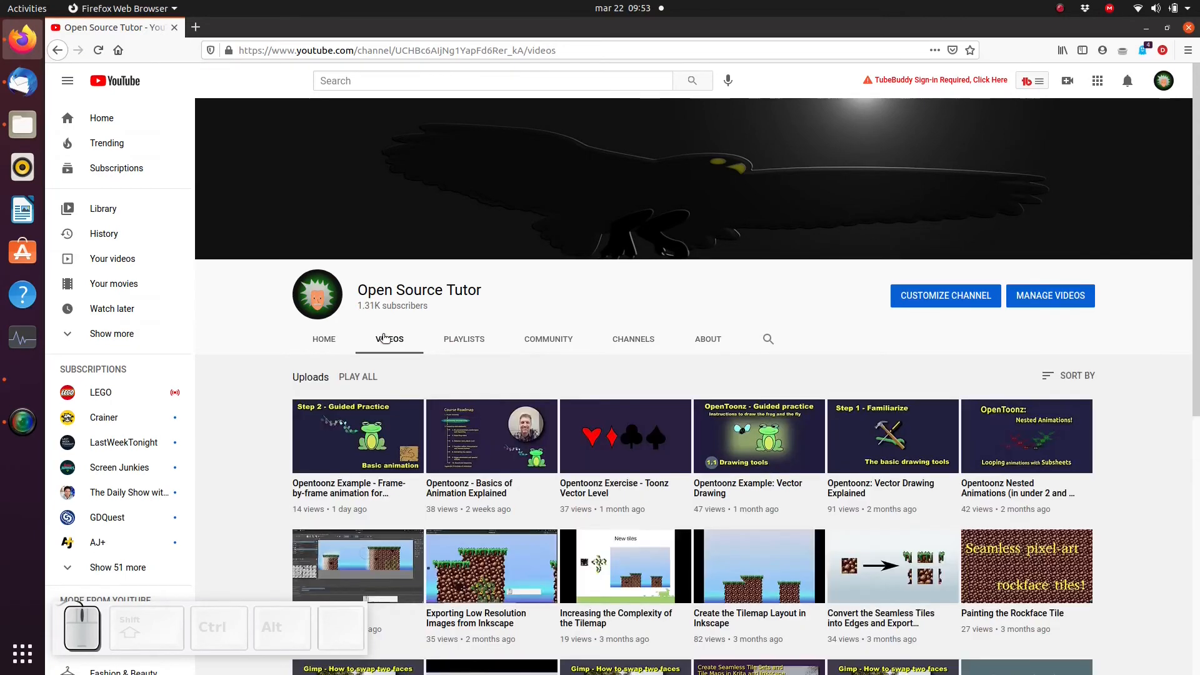
{"action": "mouse_move", "coordinate": [357, 436]}
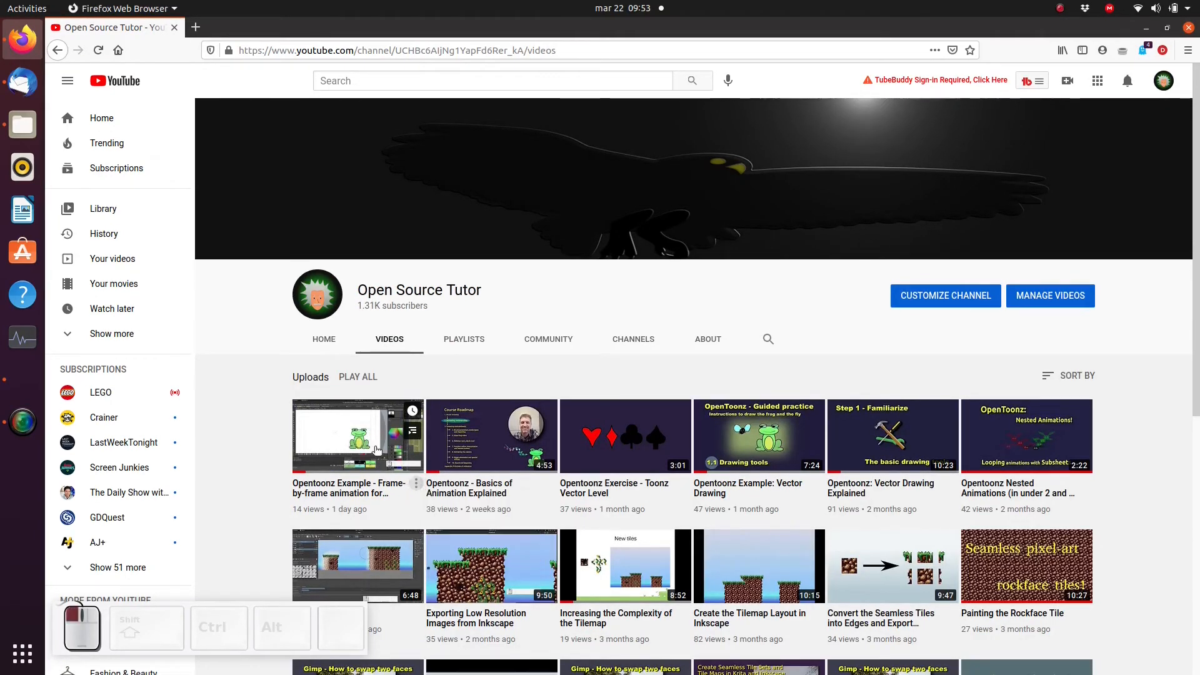
{"action": "left_click", "coordinate": [357, 435]}
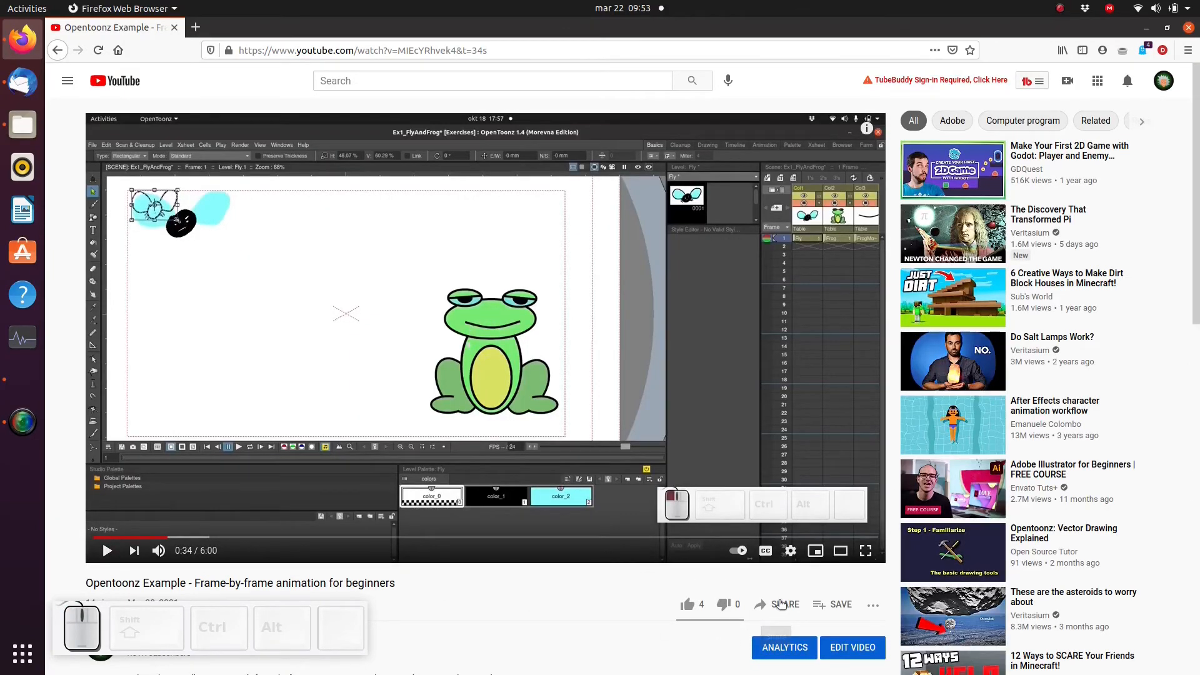
{"action": "mouse_move", "coordinate": [759, 605]}
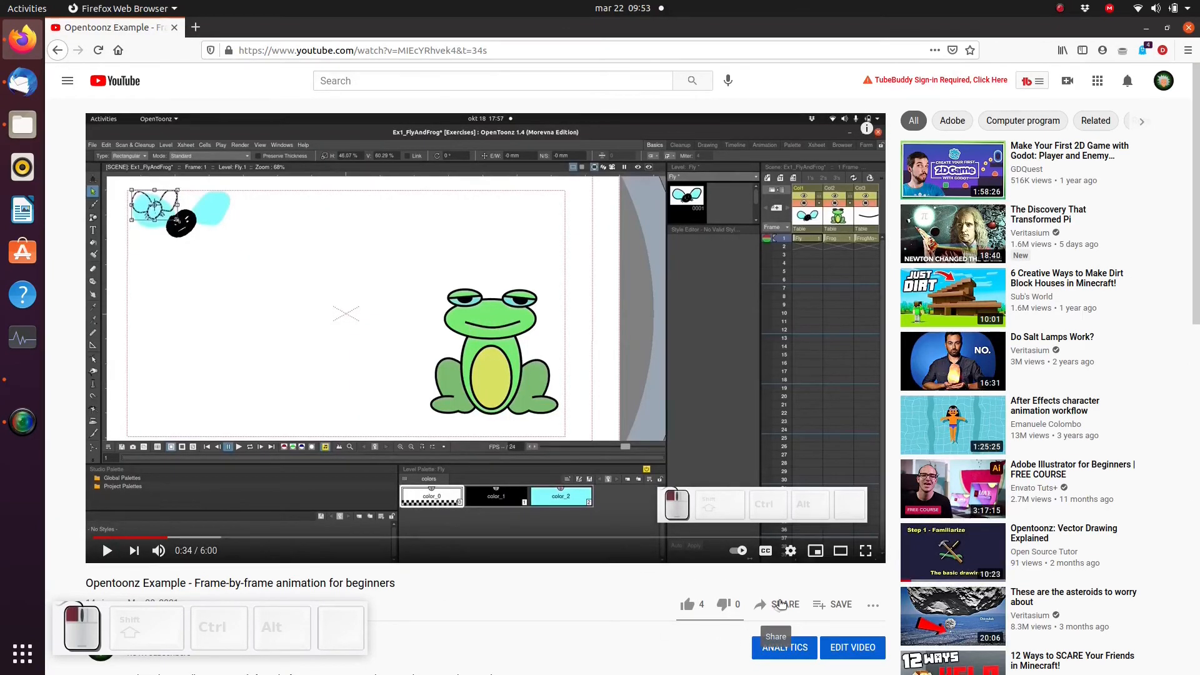
Copy the video's embed iframe code from the Share > Embed panel.
{"action": "left_click", "coordinate": [782, 605]}
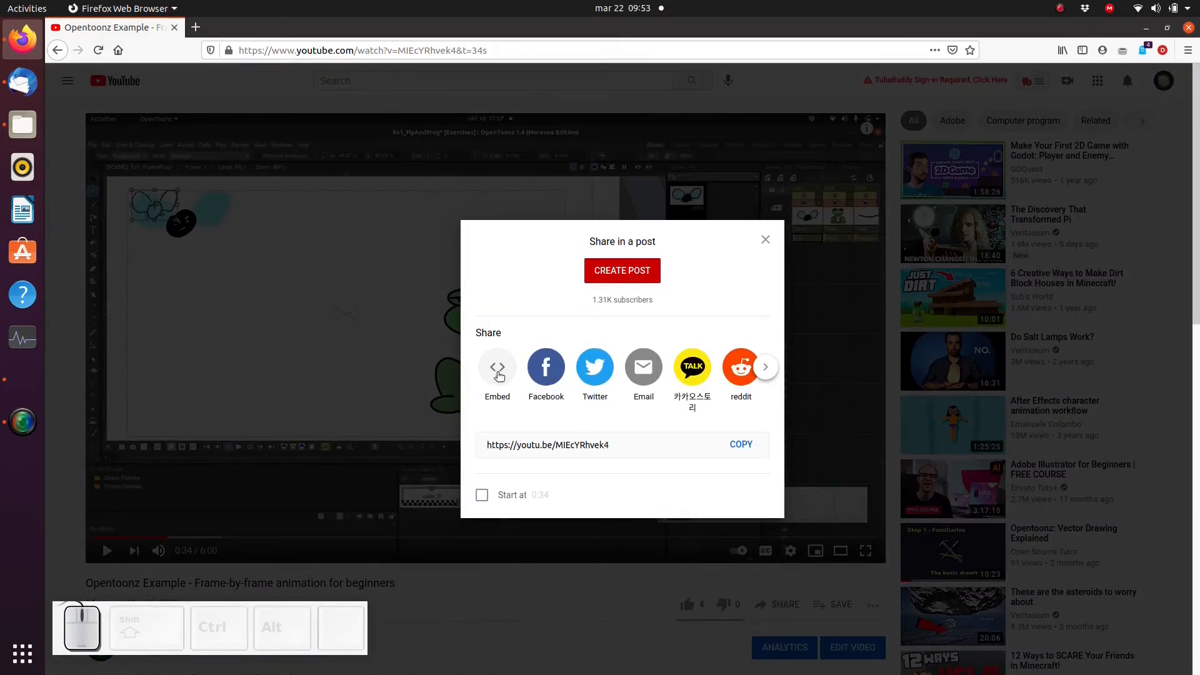
{"action": "left_click", "coordinate": [497, 366]}
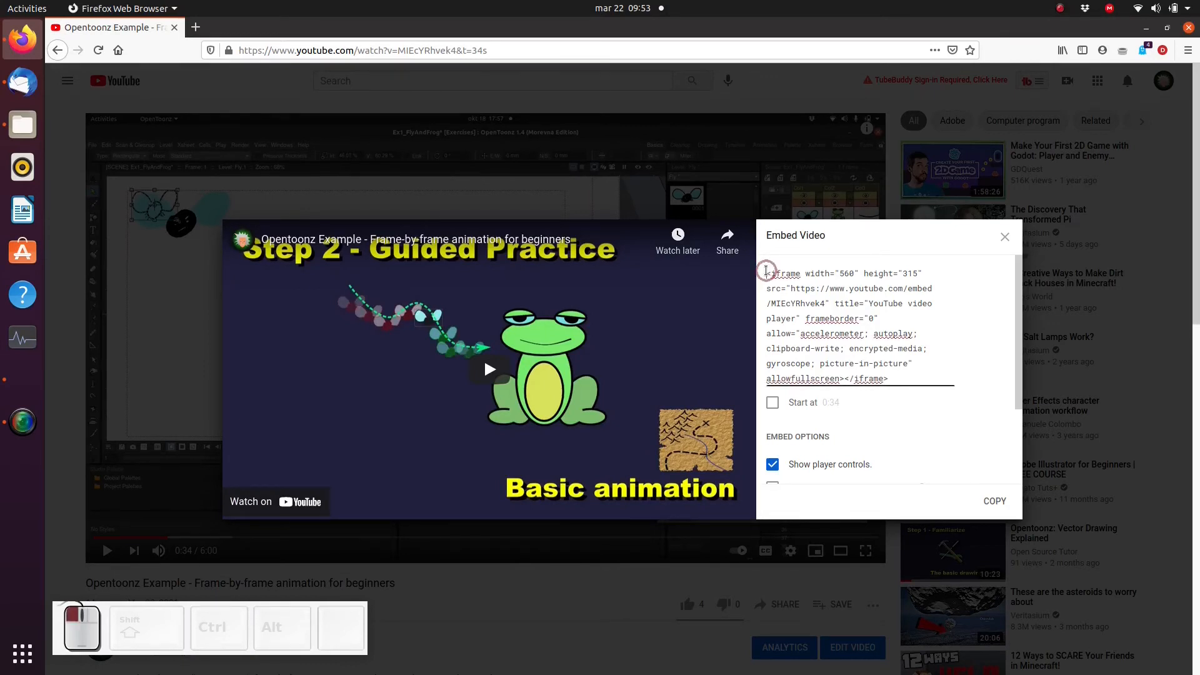
{"action": "right_click", "coordinate": [842, 322]}
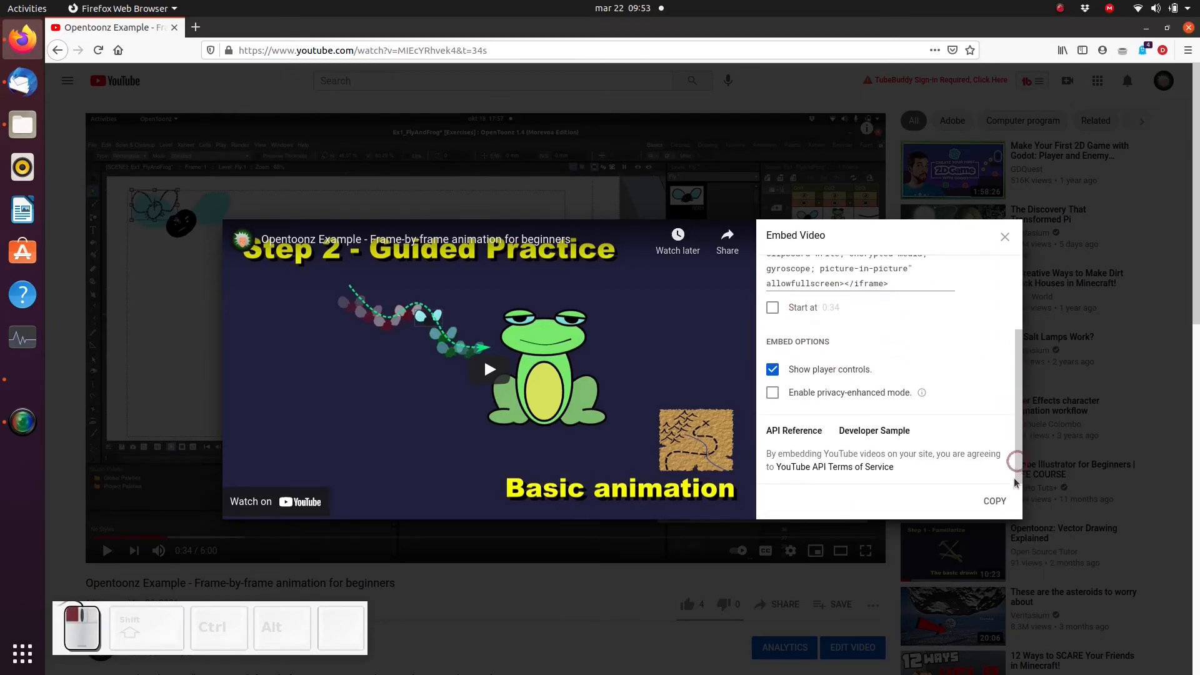
{"action": "left_click", "coordinate": [1005, 236]}
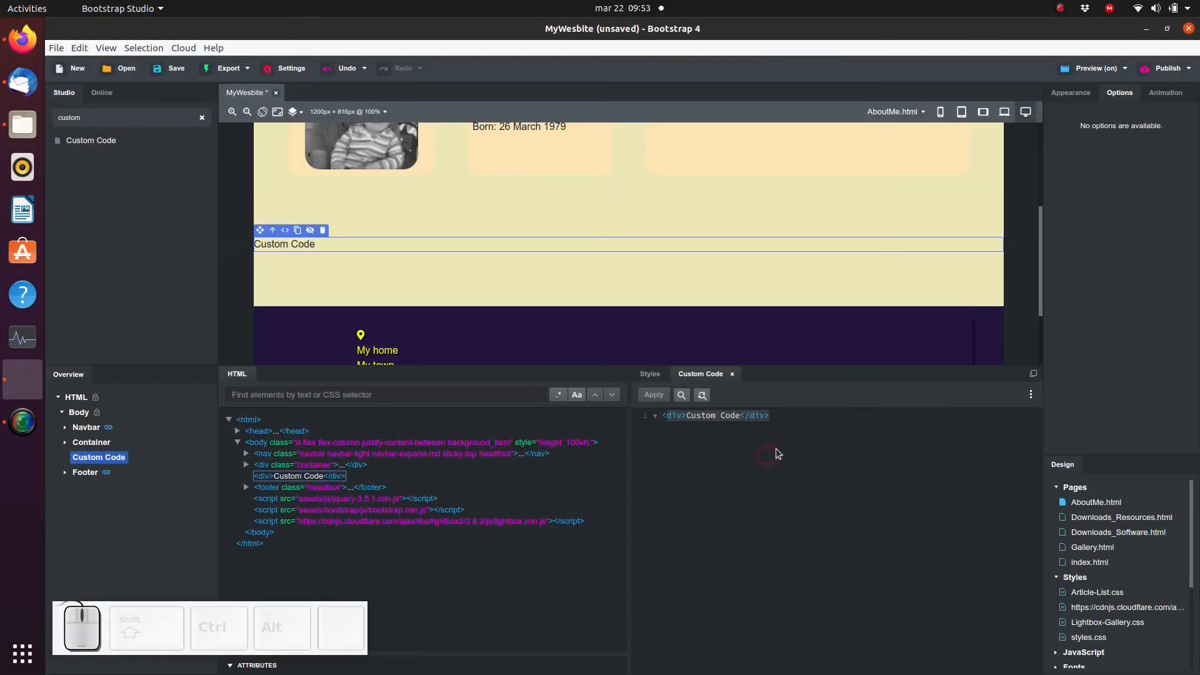
{"action": "mouse_move", "coordinate": [784, 450]}
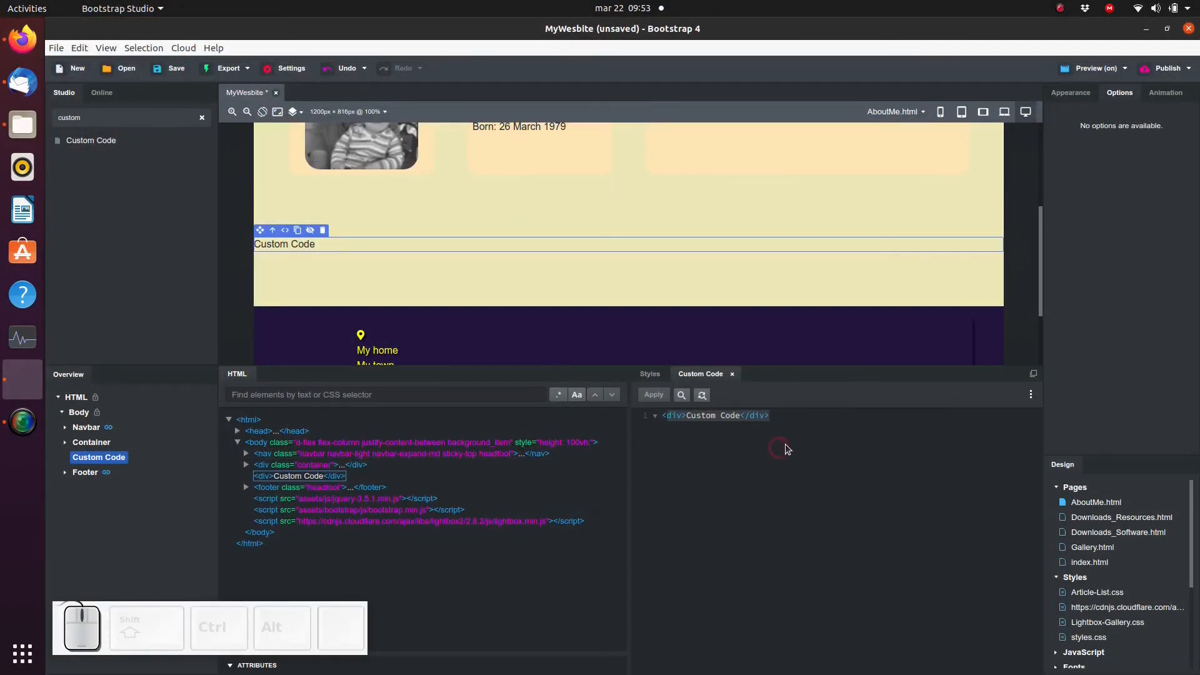
Select all the placeholder div markup in the Custom Code editor.
{"action": "key", "text": "ctrl+a"}
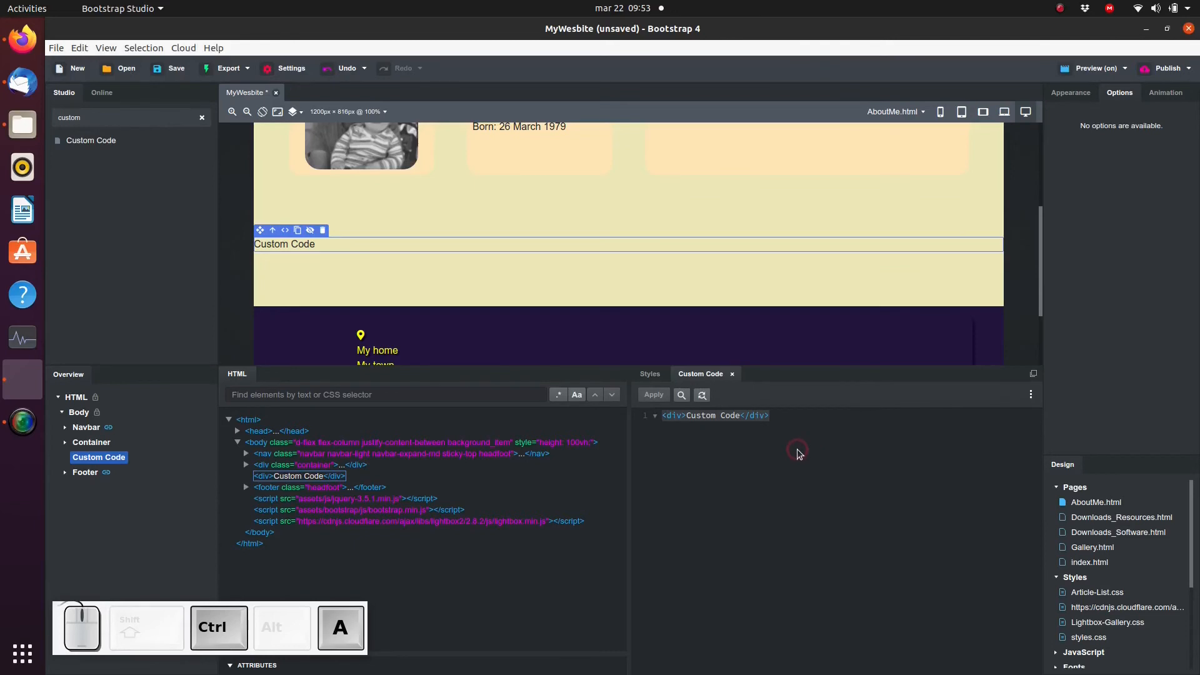